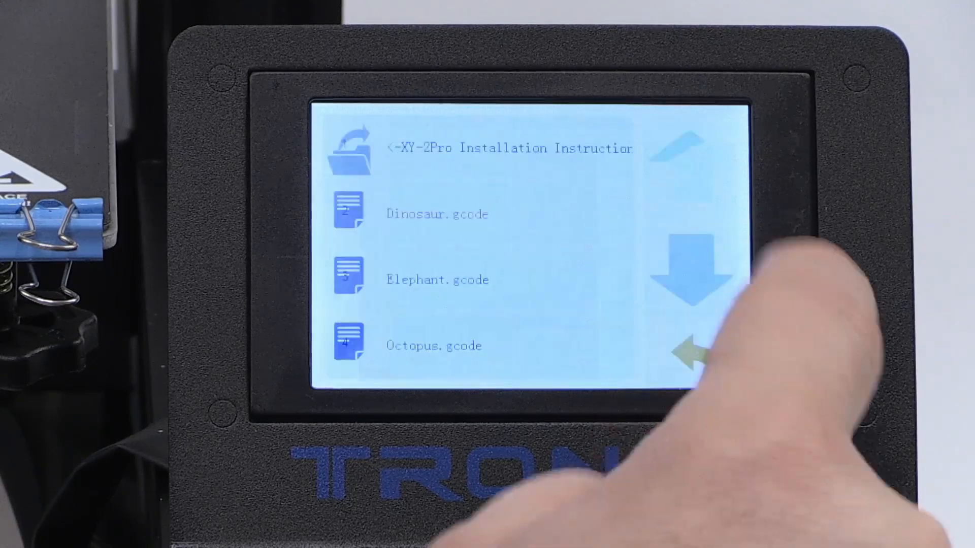
# Step: Select Elephant.gcode from the installation instructions folder to show its model preview
pyautogui.click(437, 280)
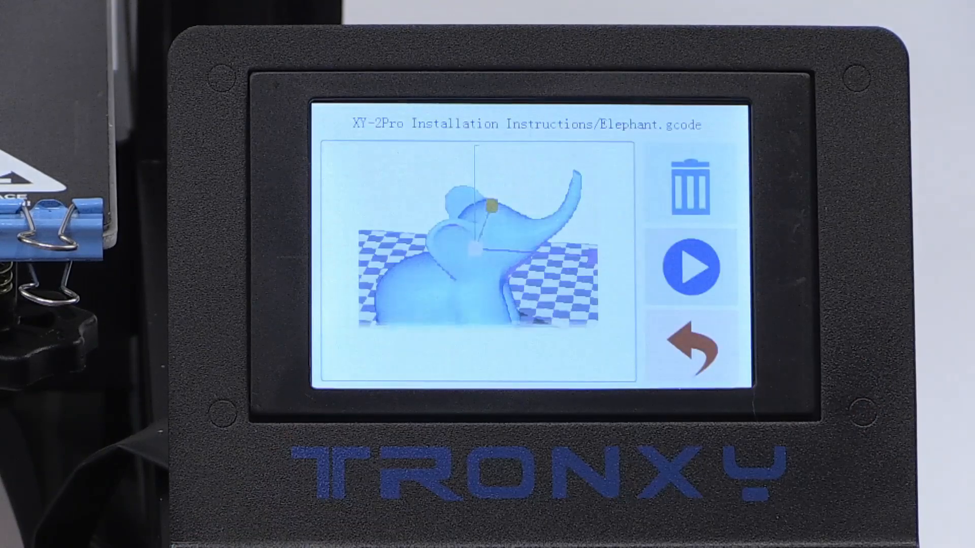